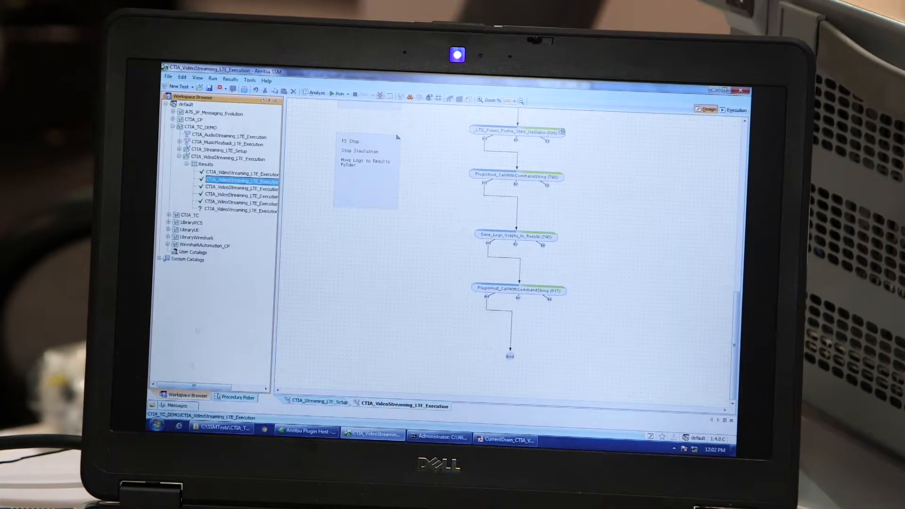
# Open the video streaming LTE run's results folder, then its Reports CurrentDrain PDF
pyautogui.rightClick(227, 173)
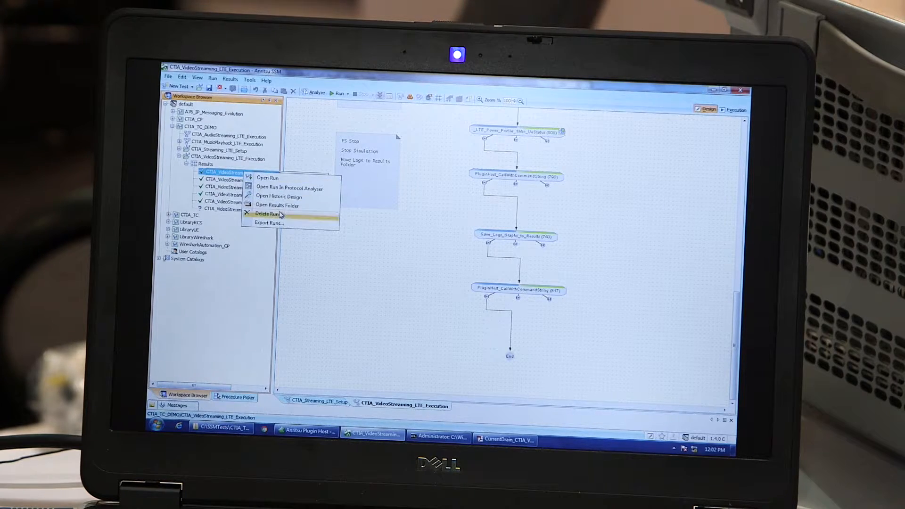
pyautogui.click(277, 205)
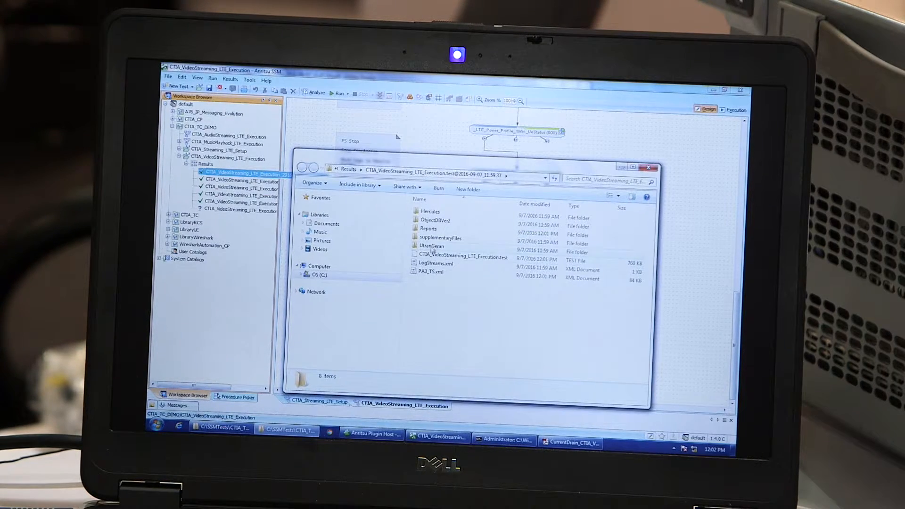
pyautogui.doubleClick(429, 228)
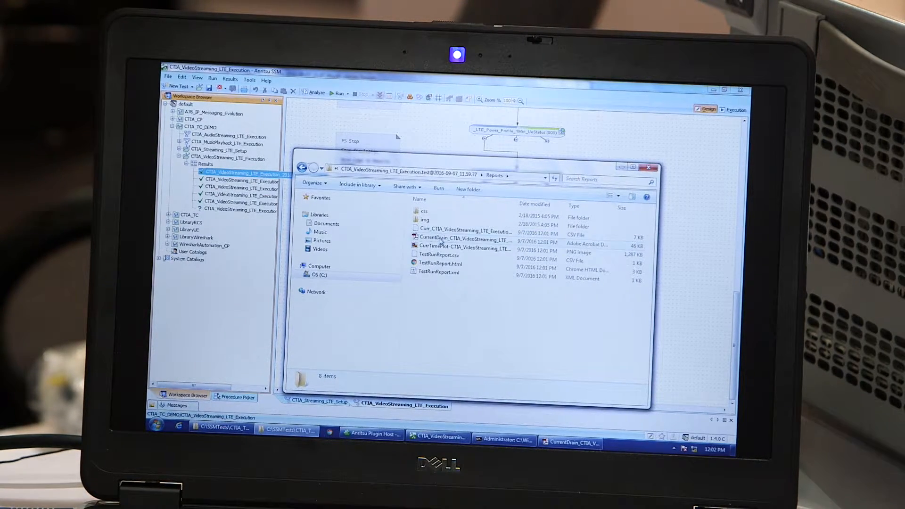
pyautogui.doubleClick(459, 239)
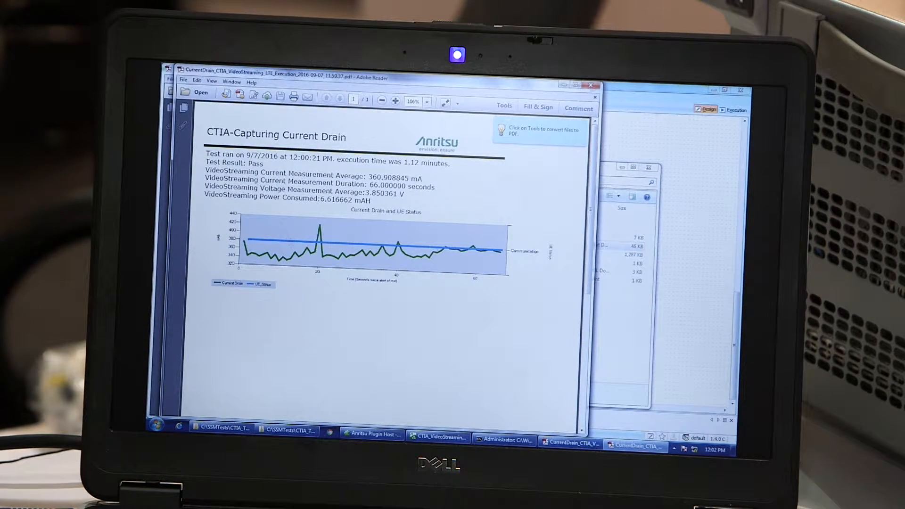